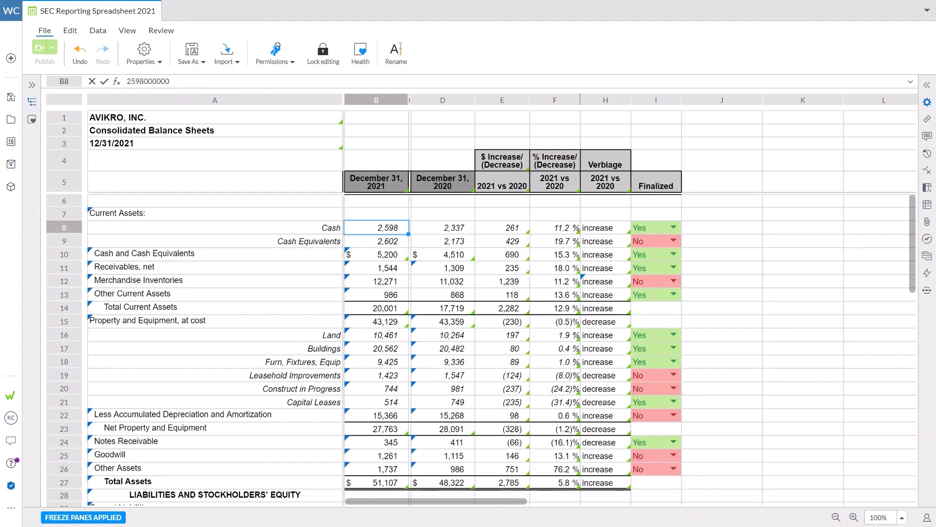
- Select columns E–H and review the Edit options for inserting, deleting, hiding and locking
{"action": "left_click", "coordinate": [501, 100]}
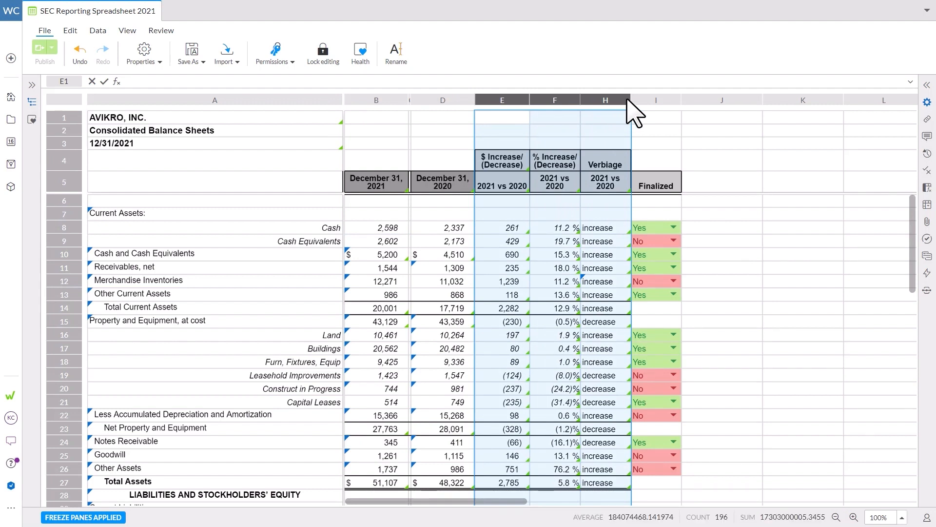
{"action": "left_click", "coordinate": [70, 30]}
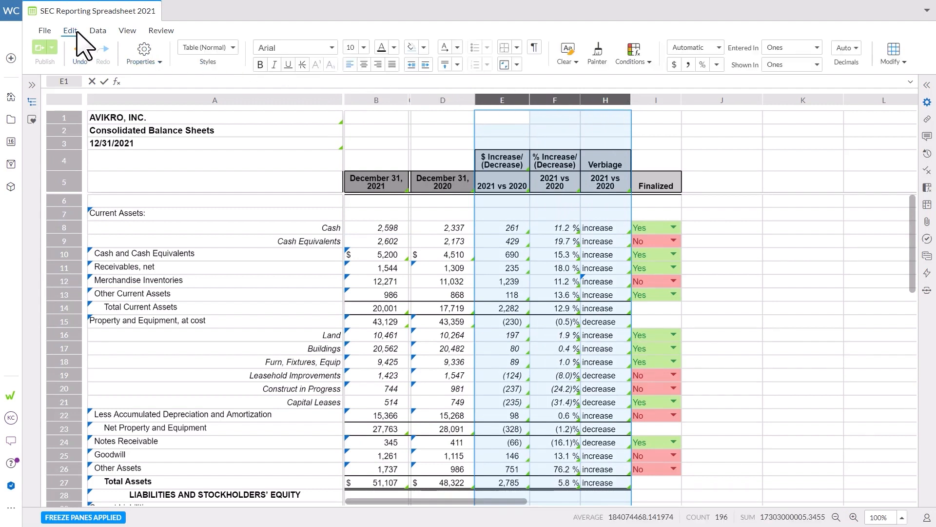
{"action": "left_click", "coordinate": [892, 53]}
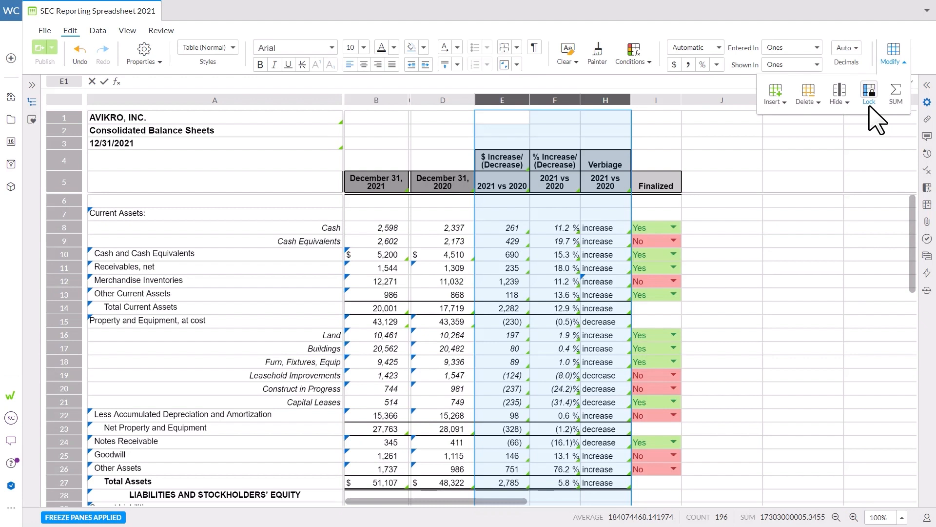
{"action": "mouse_move", "coordinate": [869, 93]}
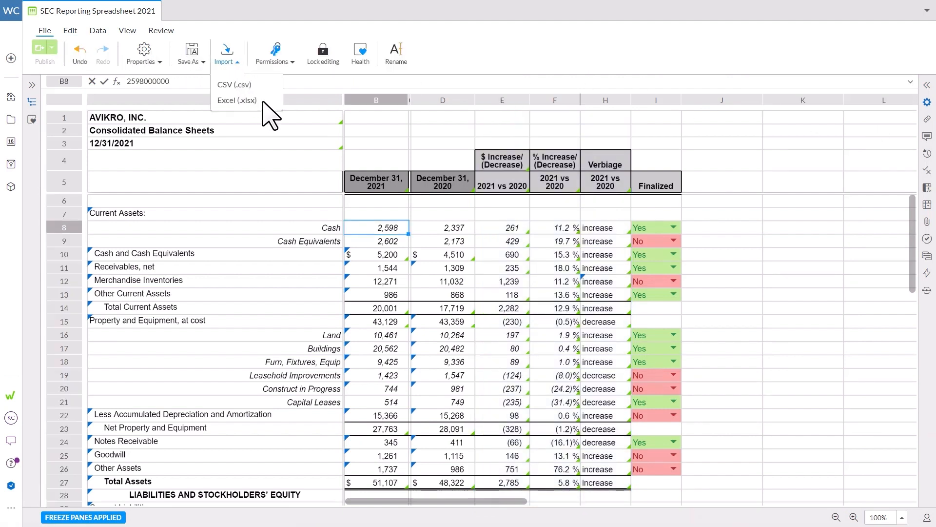
{"action": "left_click", "coordinate": [237, 100]}
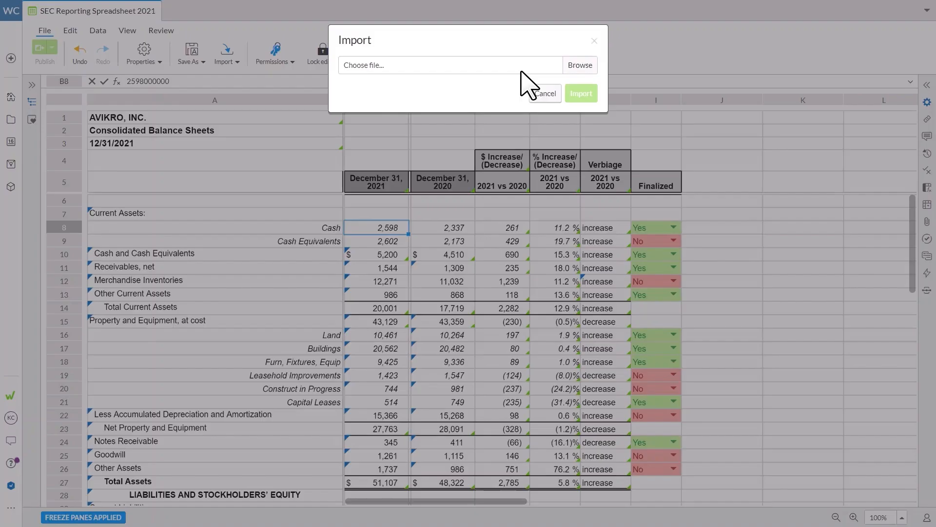
{"action": "left_click", "coordinate": [578, 64]}
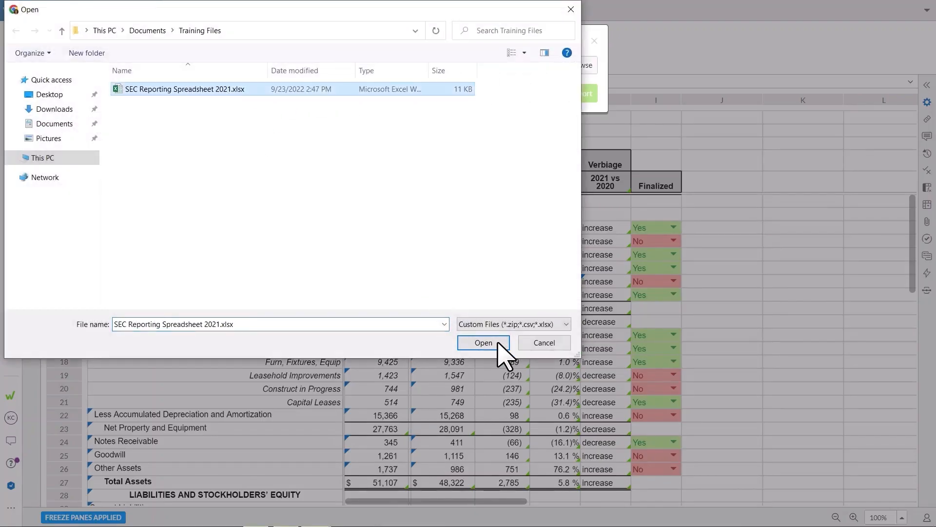
{"action": "left_click", "coordinate": [482, 343]}
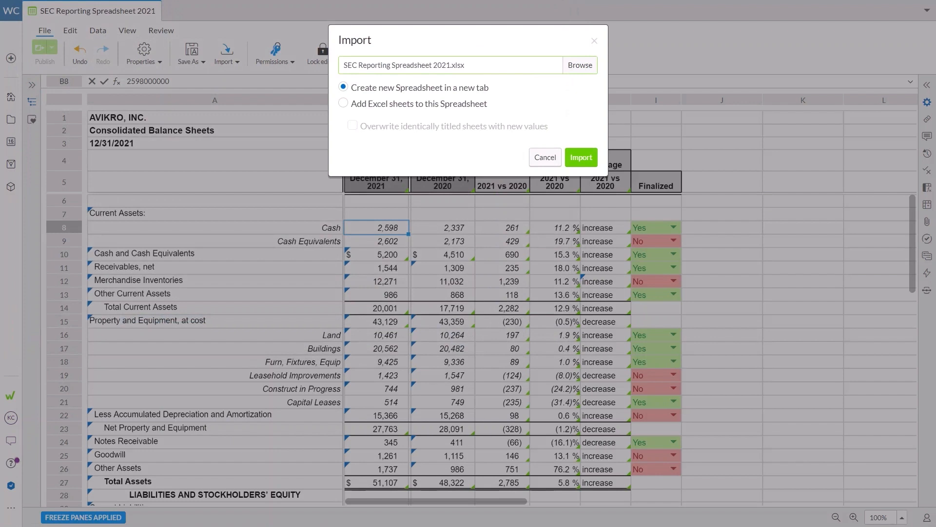
{"action": "left_click", "coordinate": [344, 103]}
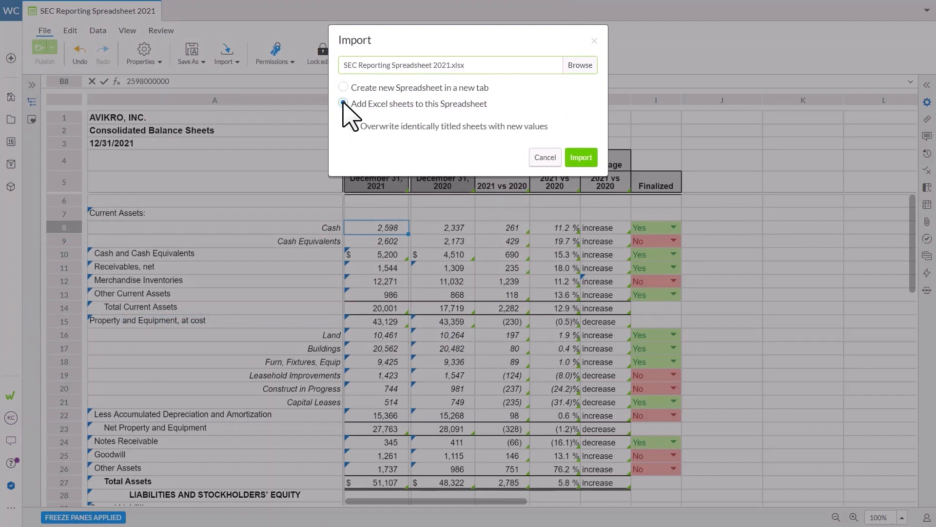
{"action": "left_click", "coordinate": [344, 104]}
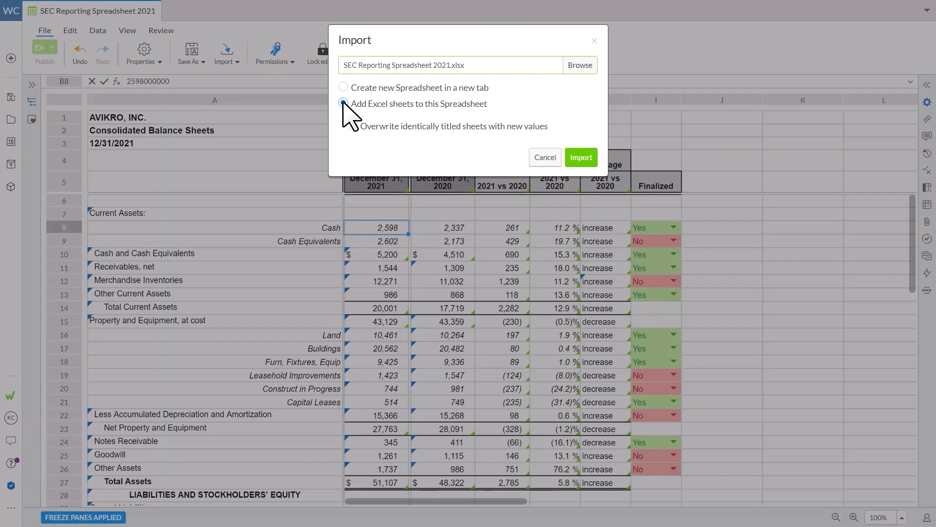
{"action": "left_click", "coordinate": [352, 125]}
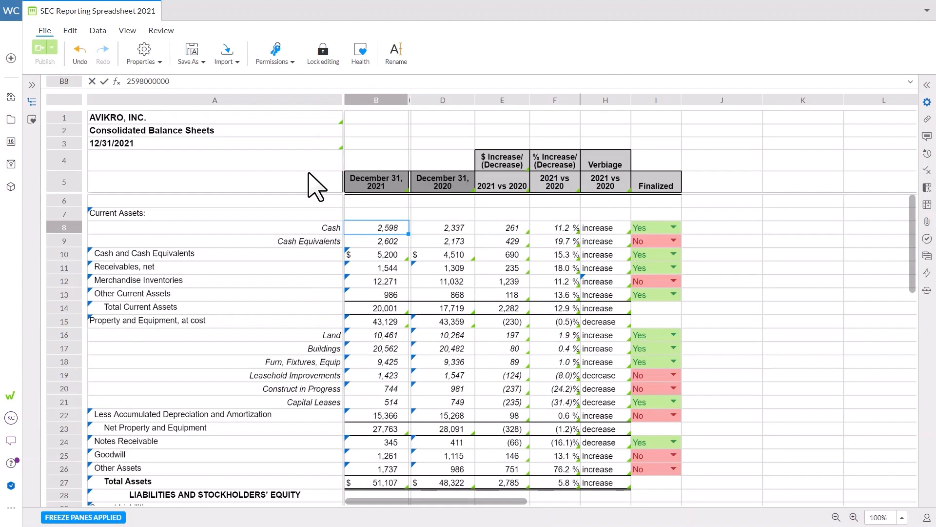
- Check the Cash value's format: Accounting, entered in ones, shown in millions, zero decimals
{"action": "left_click", "coordinate": [69, 30]}
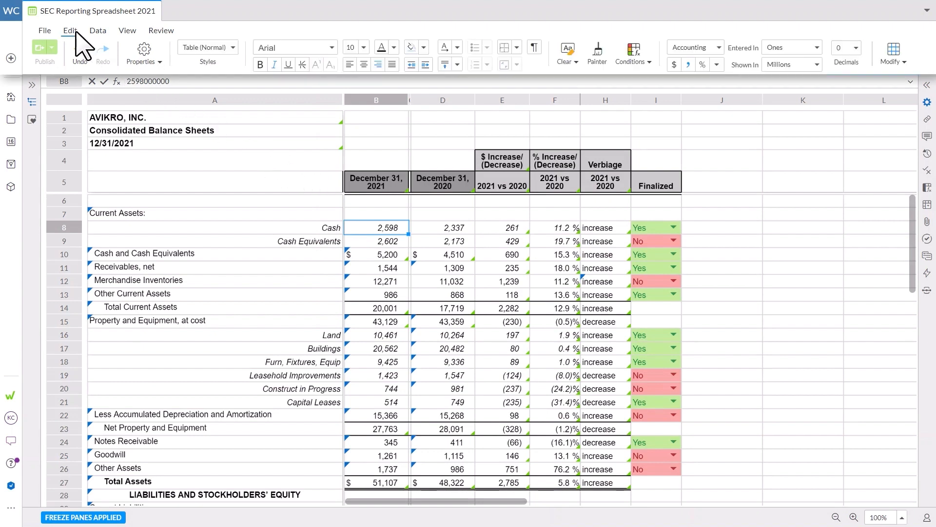
{"action": "left_click", "coordinate": [927, 101]}
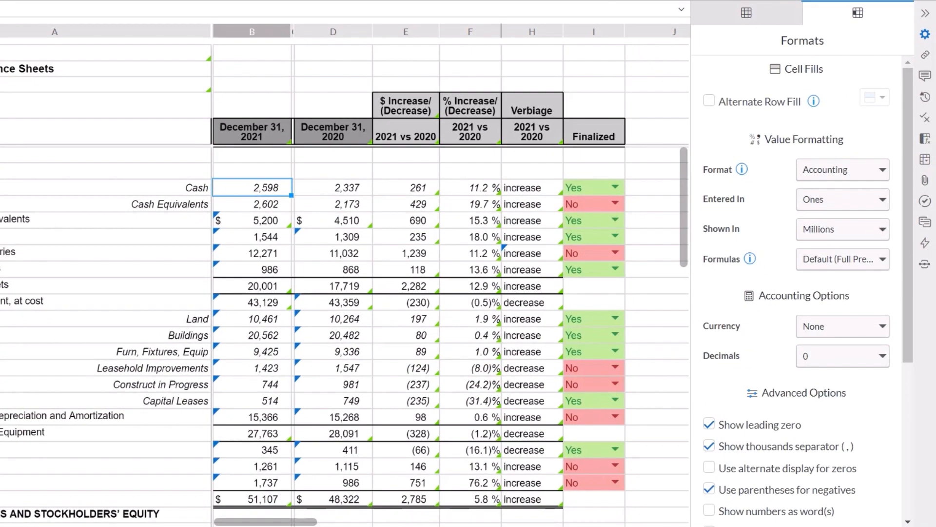
{"action": "left_click_drag", "start_coordinate": [589, 110], "coordinate": [681, 170]}
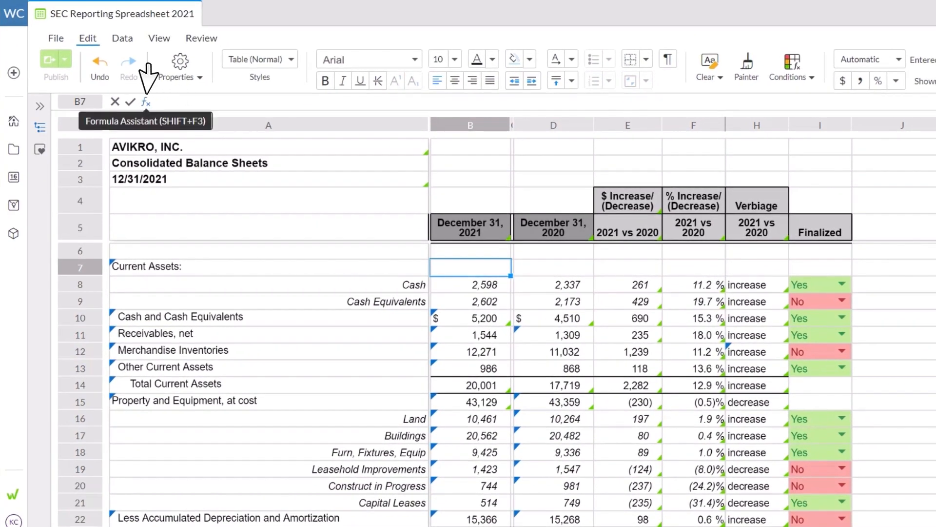
- Insert an empty AVERAGEIFS into B7 and inspect its #VALUE! argument error
{"action": "left_click", "coordinate": [145, 102]}
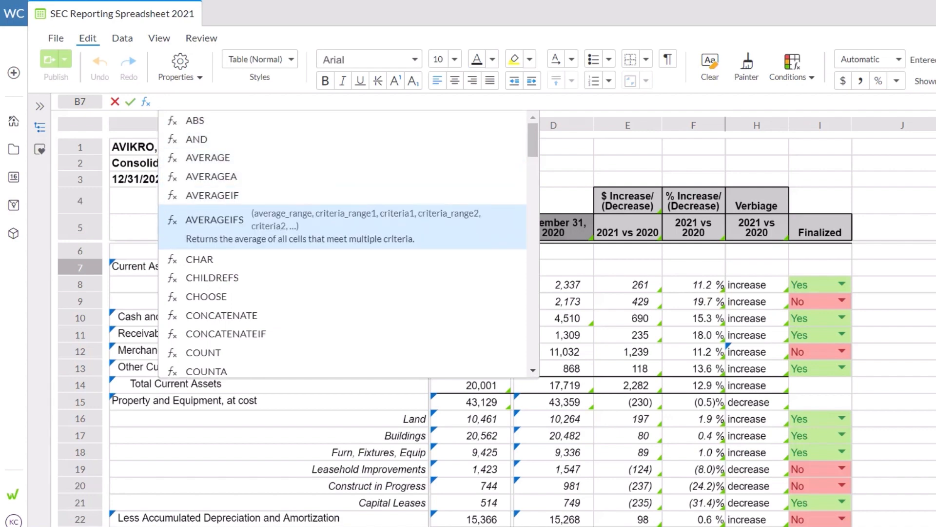
{"action": "left_click", "coordinate": [215, 220]}
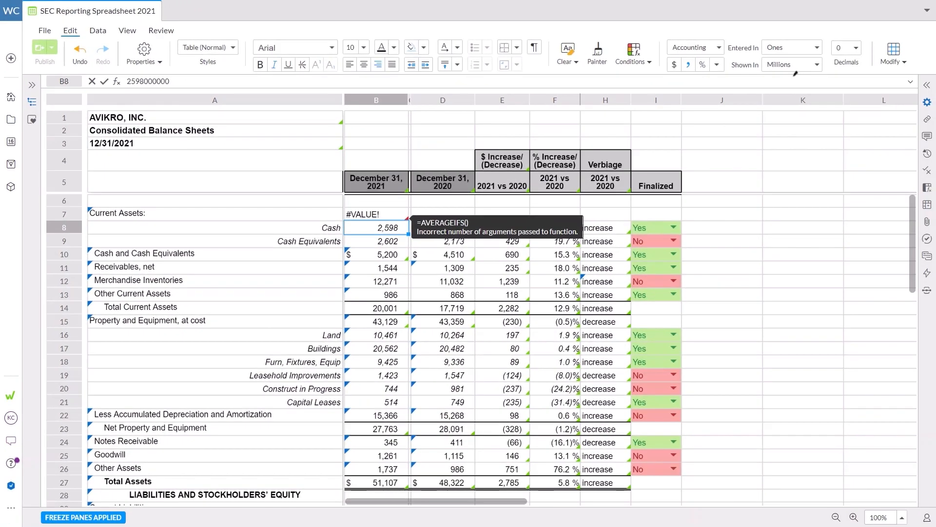
{"action": "left_click", "coordinate": [376, 214]}
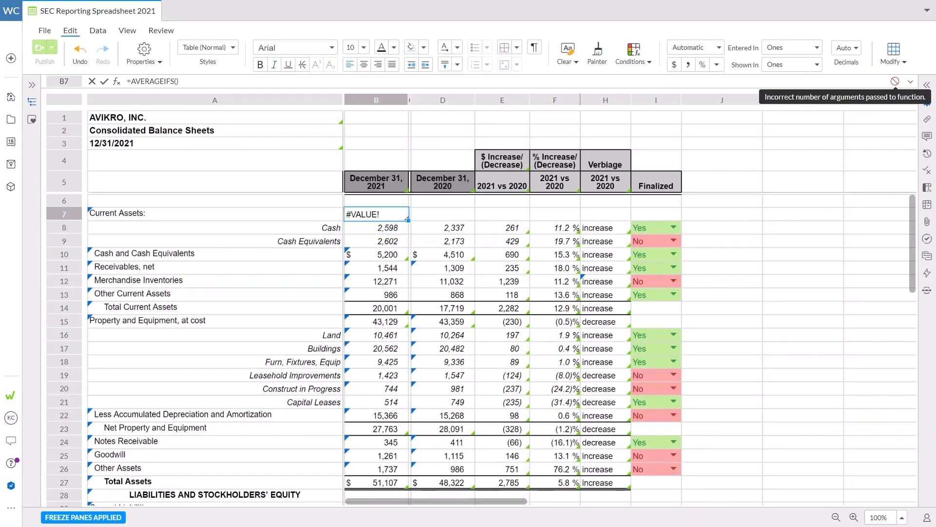
{"action": "right_click", "coordinate": [376, 253]}
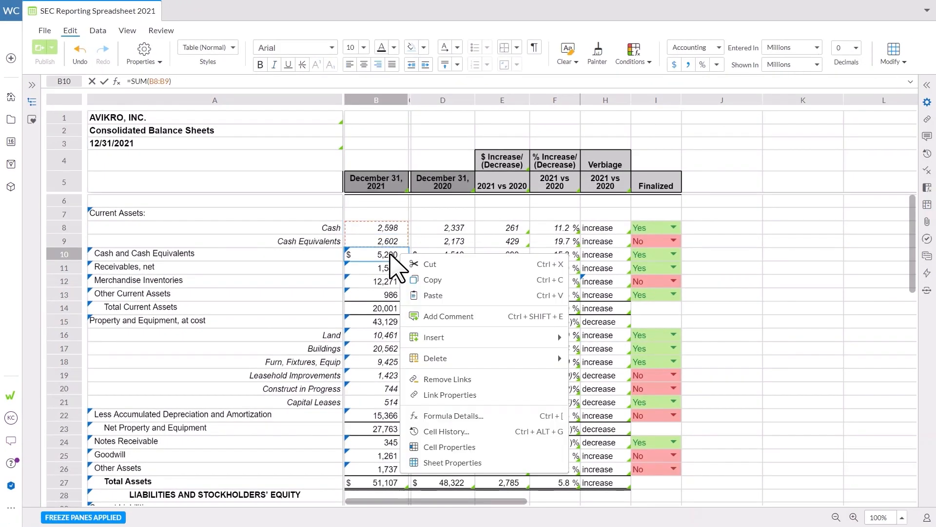
- View Formula Details for the B10 SUM total, then jump to B8's history
{"action": "left_click", "coordinate": [454, 415]}
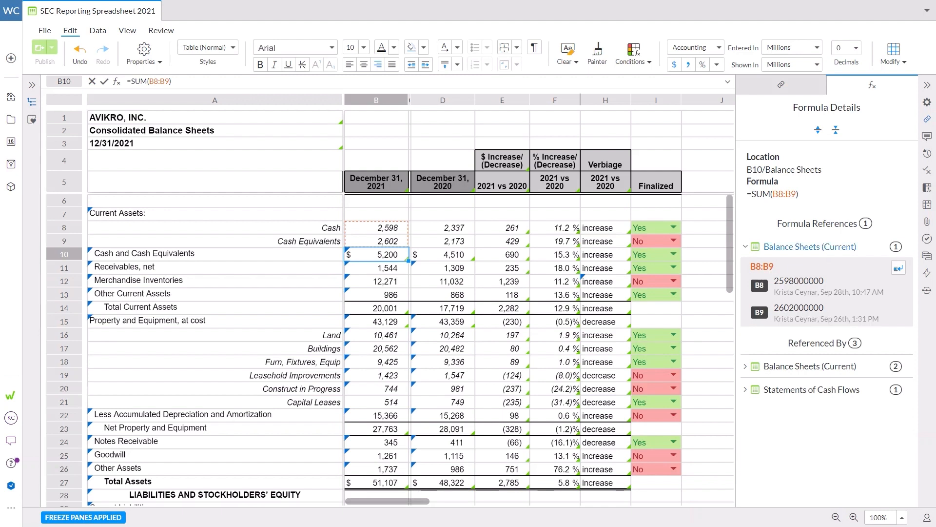
{"action": "mouse_move", "coordinate": [899, 289]}
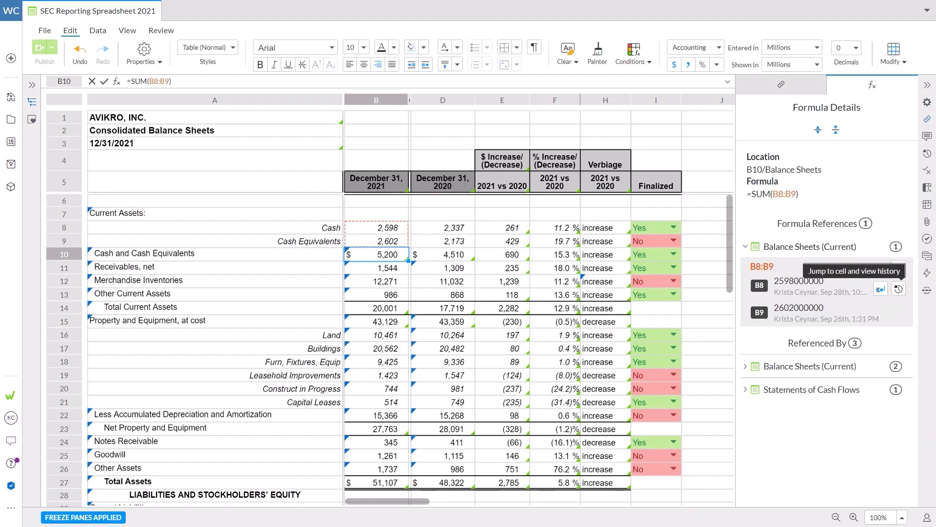
{"action": "left_click", "coordinate": [655, 227]}
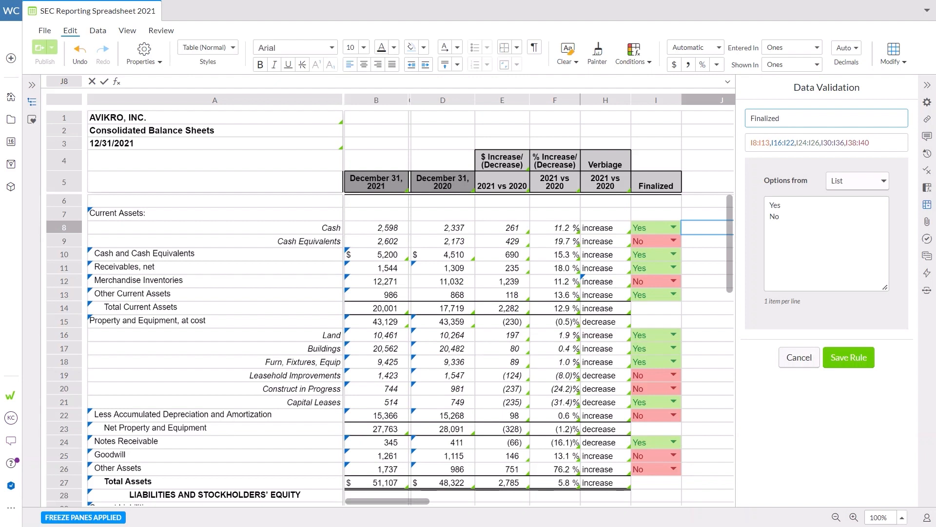
- Keep the Finalized rule's options as a typed Yes/No list and save it
{"action": "left_click", "coordinate": [856, 180]}
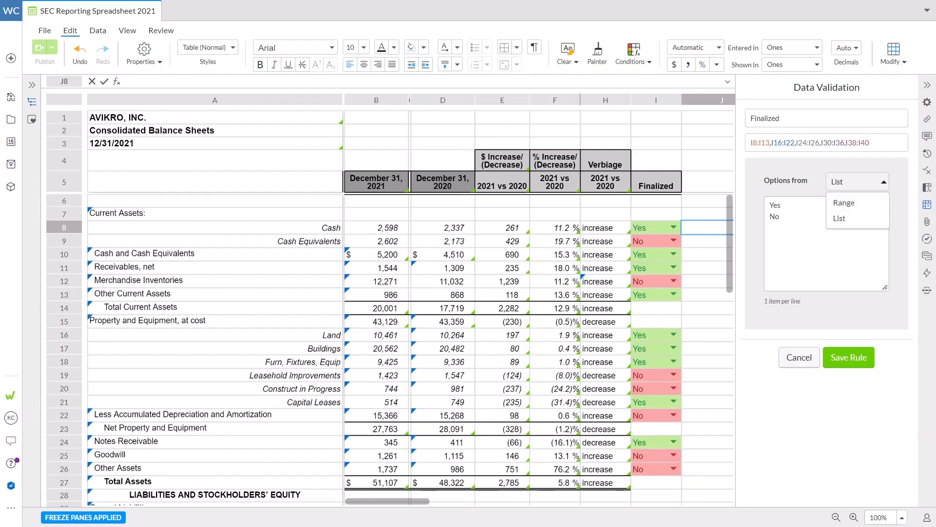
{"action": "left_click", "coordinate": [848, 357]}
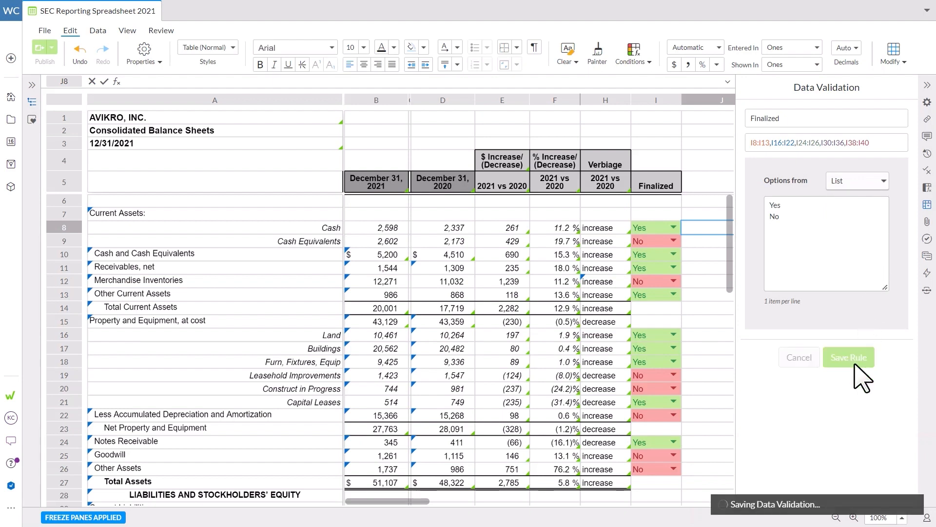
{"action": "left_click", "coordinate": [848, 356]}
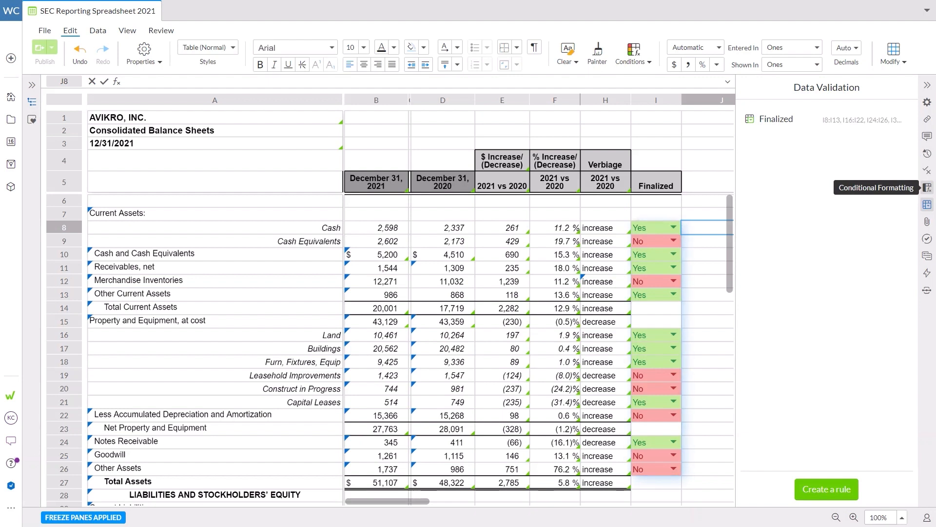
- Edit the Finalized formatting rule, keep its Value equals No/Yes conditions, and add a blank third
{"action": "left_click", "coordinate": [927, 187]}
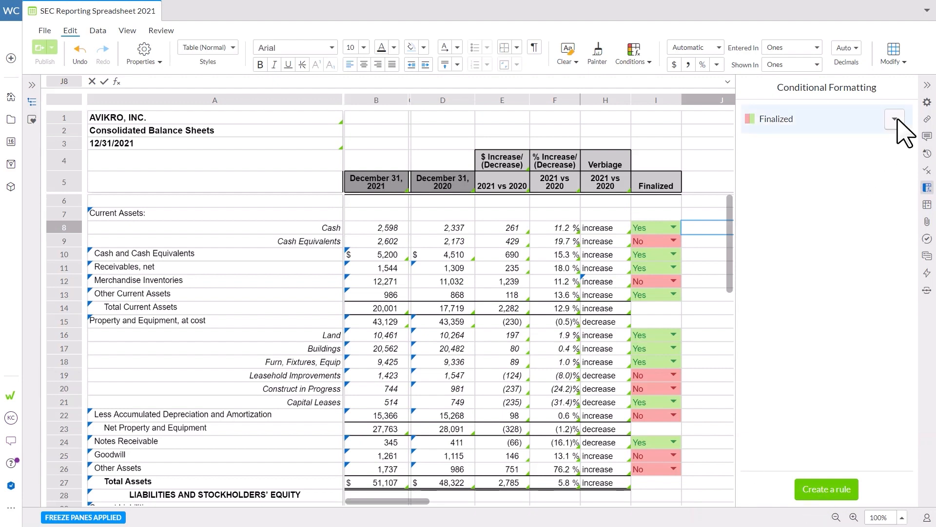
{"action": "left_click", "coordinate": [894, 119]}
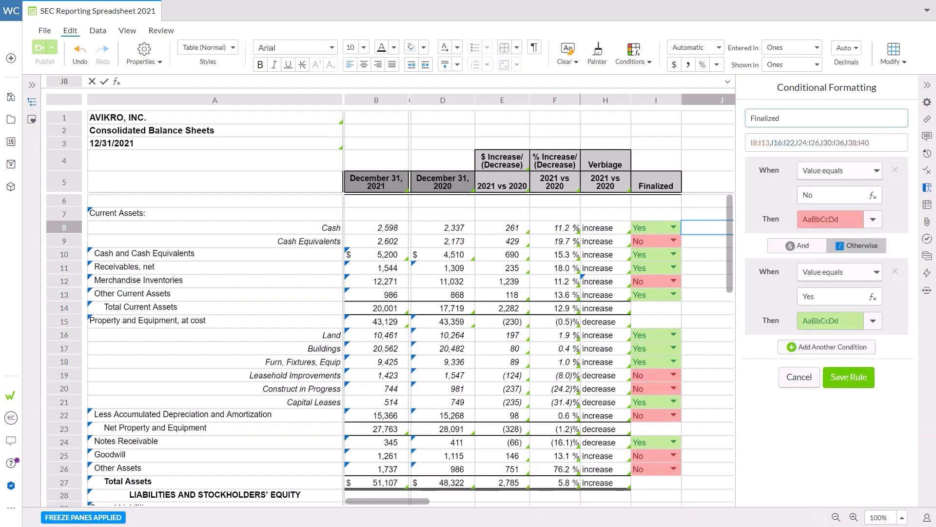
{"action": "left_click", "coordinate": [838, 170]}
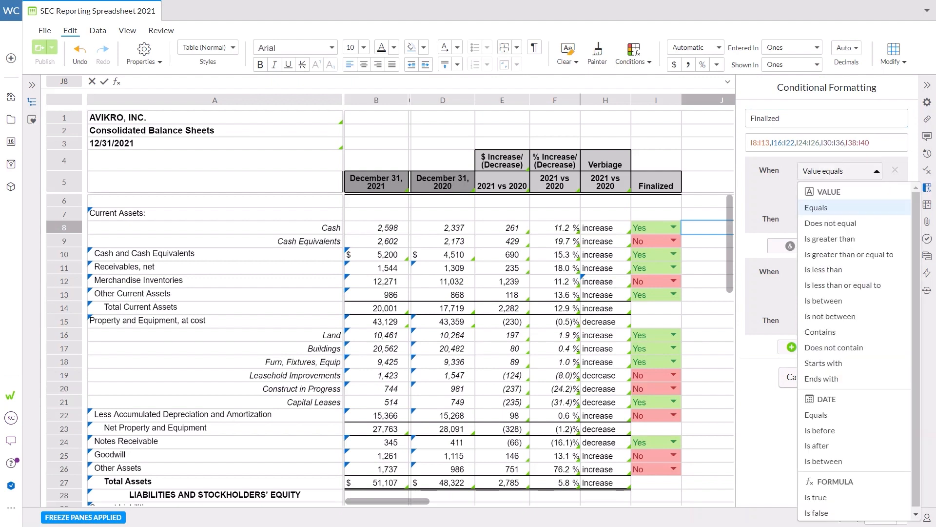
{"action": "left_click", "coordinate": [817, 207]}
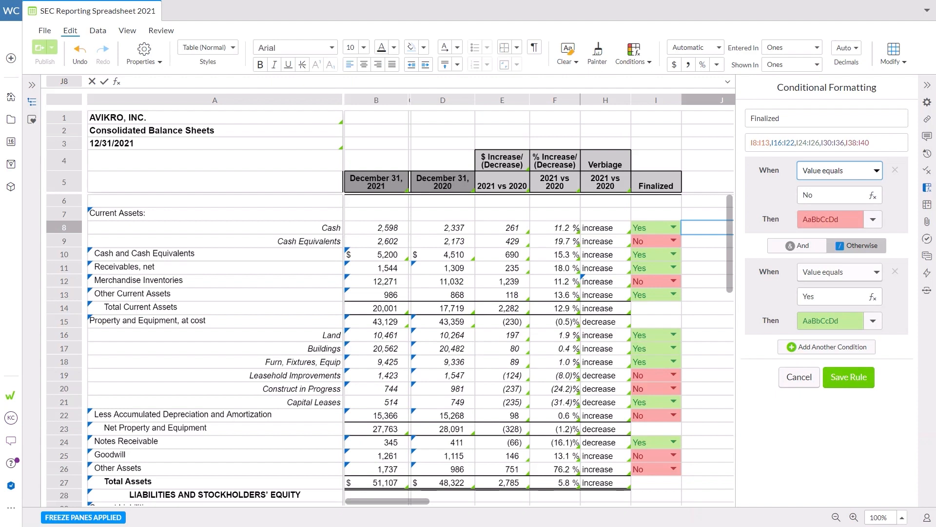
{"action": "left_click", "coordinate": [872, 219]}
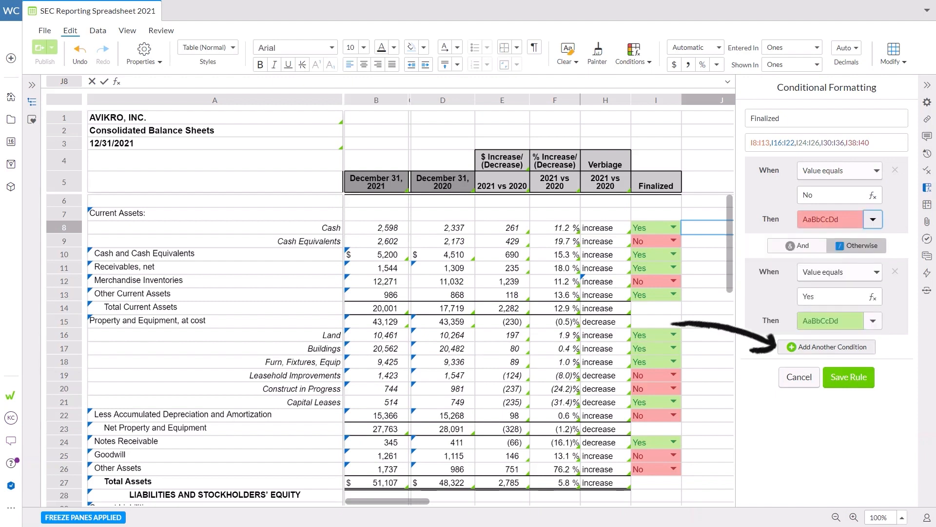
{"action": "left_click", "coordinate": [827, 346]}
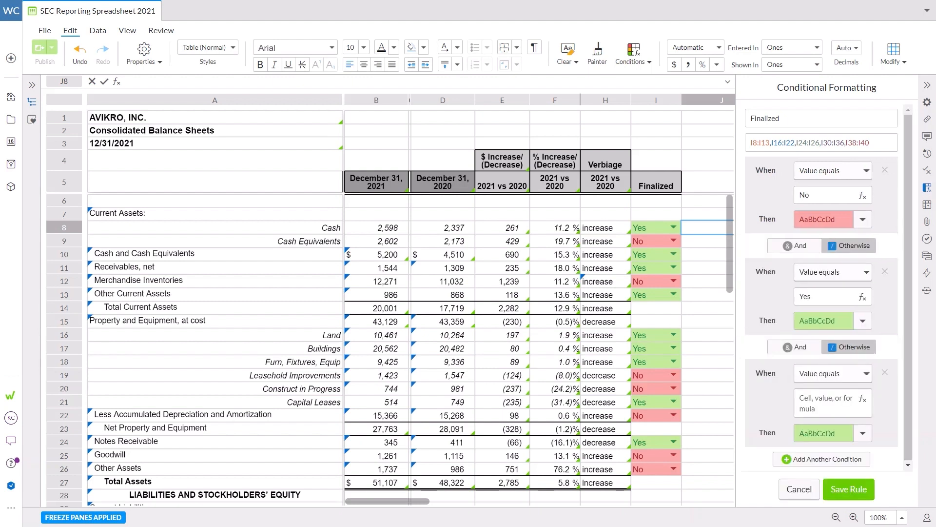